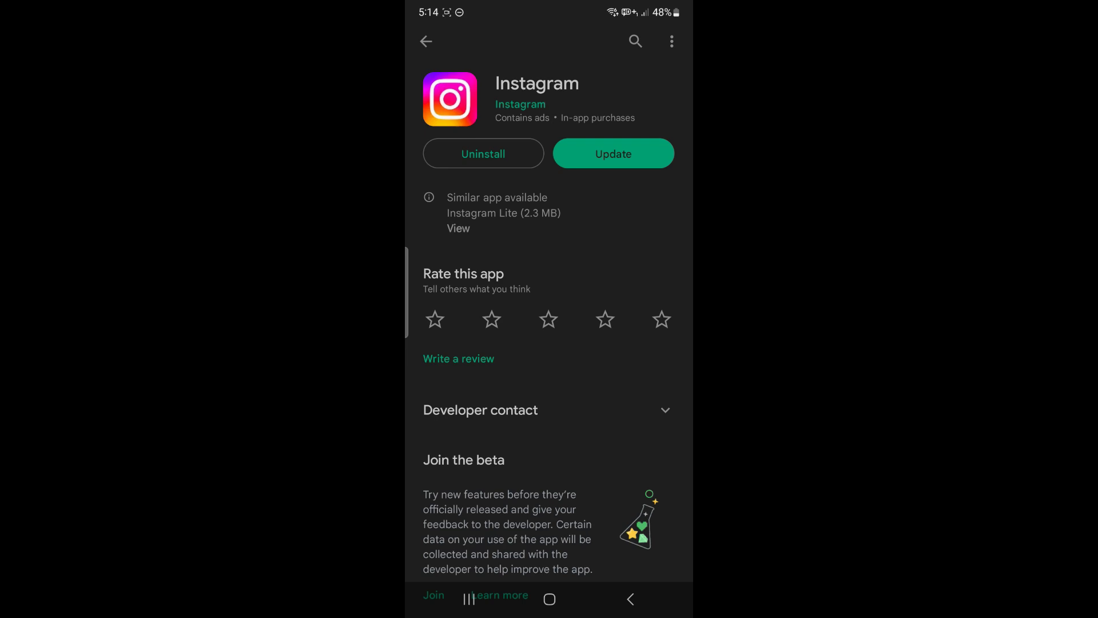
- Update Instagram from its Play Store page and open the updated app
left_click(613, 153)
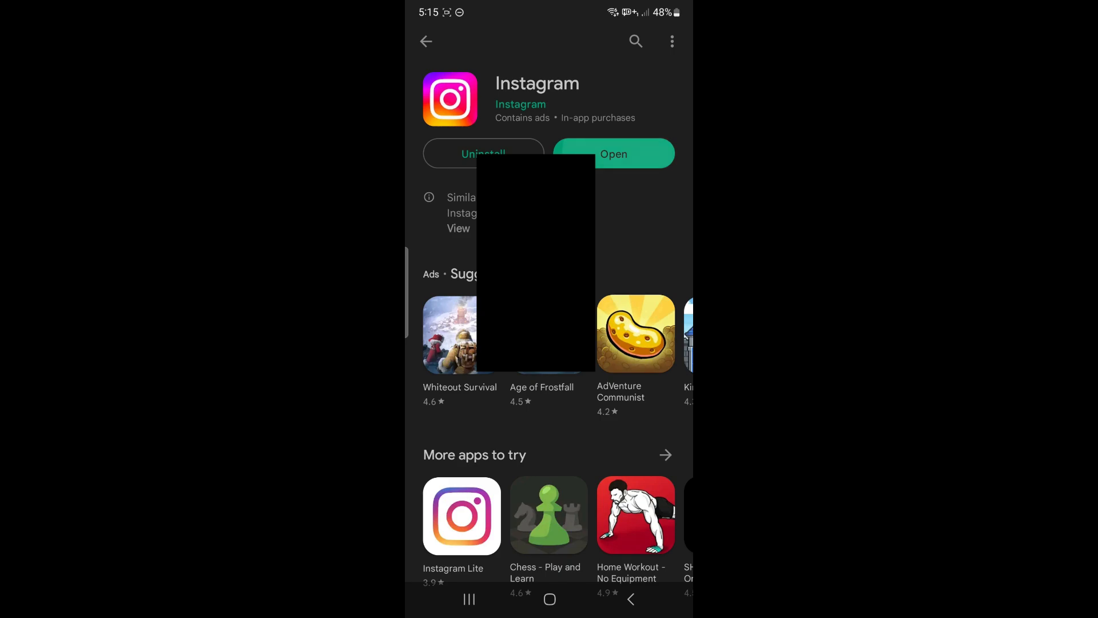
left_click(613, 153)
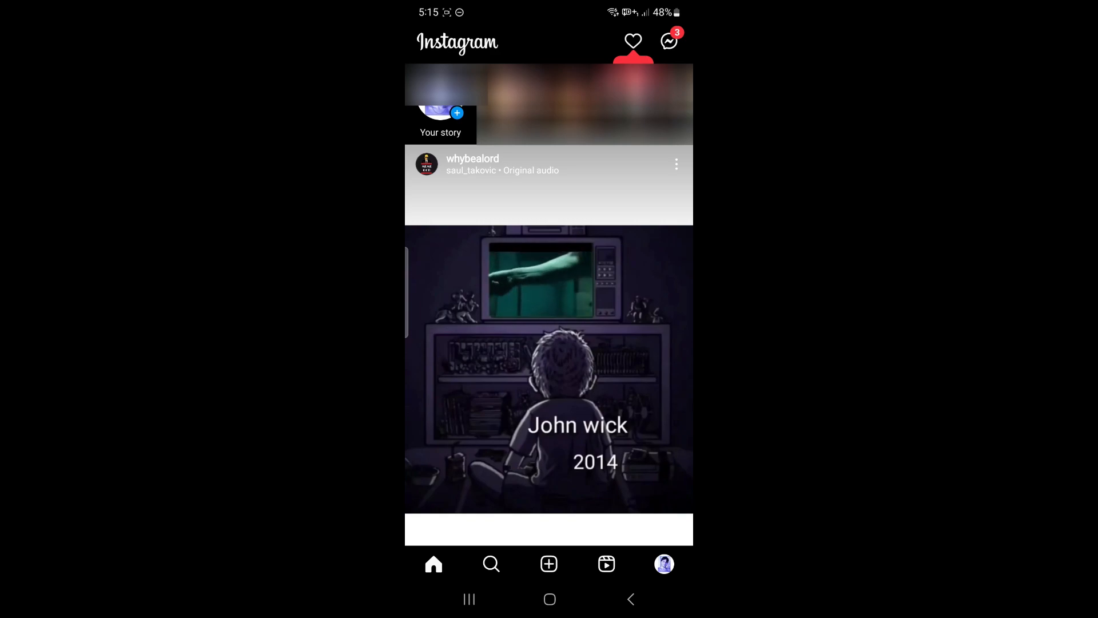
- Start a new story with the drone video and dismiss the 'Introducing longer stories' notice
left_click(456, 112)
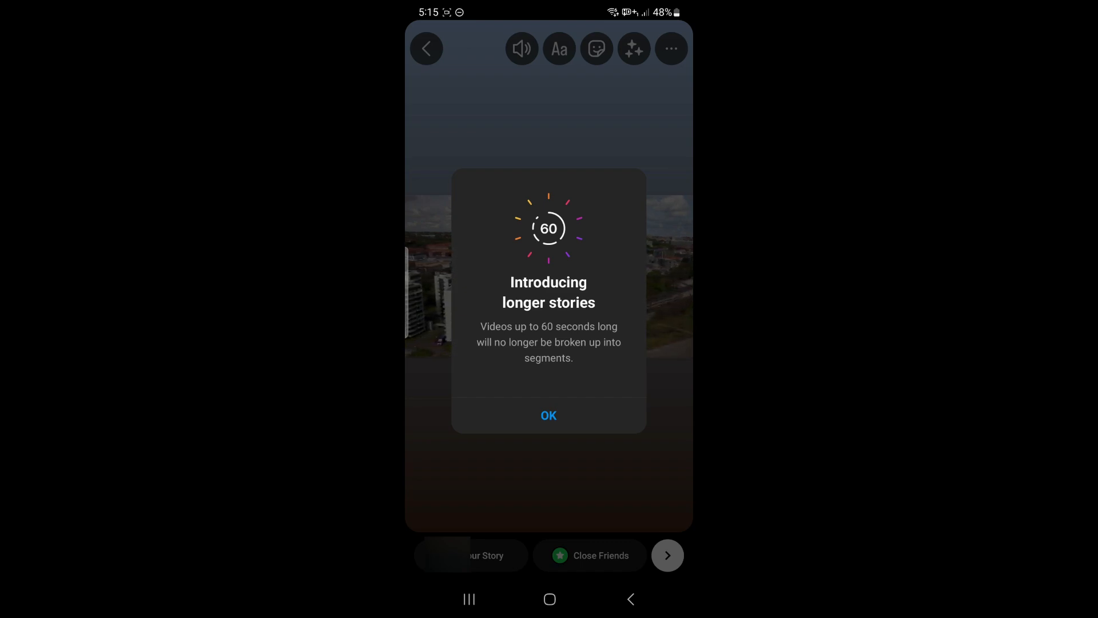
left_click(548, 415)
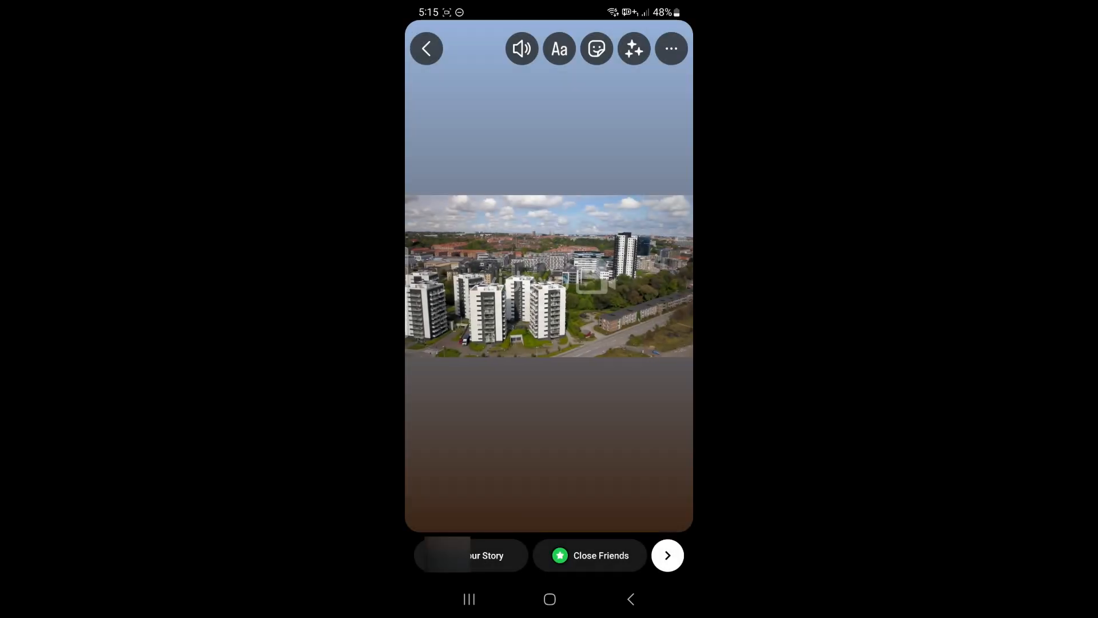